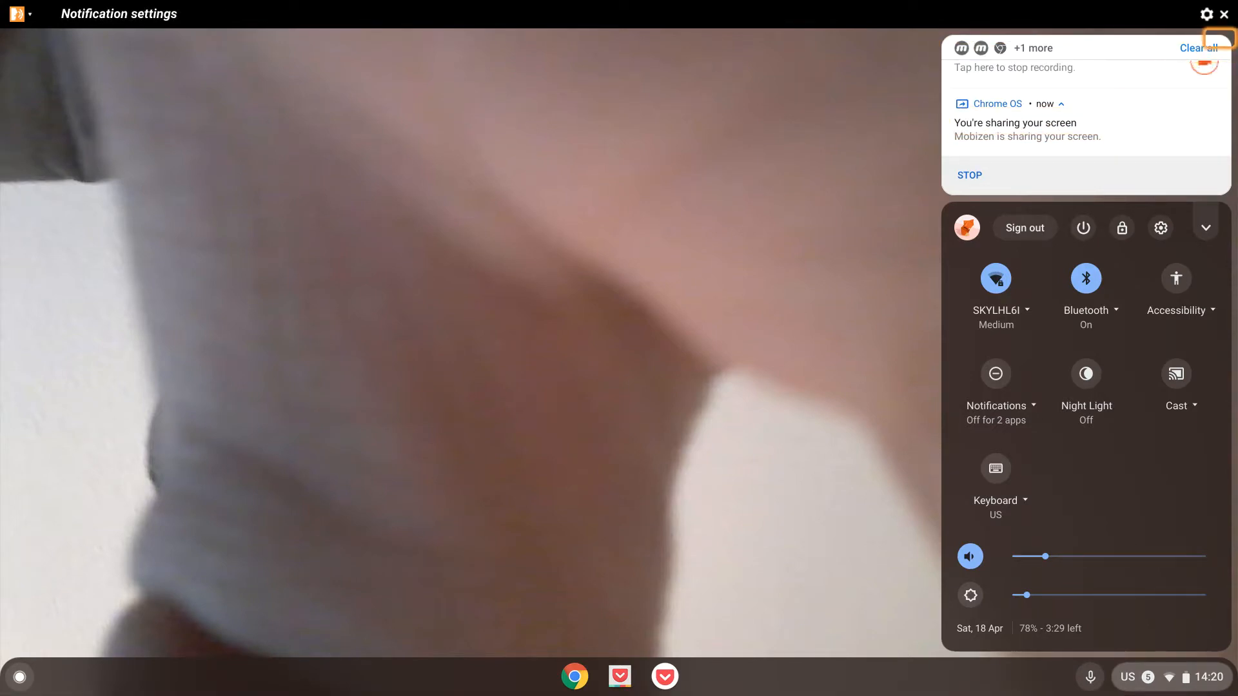
Clear all Chrome OS notifications from the status tray, leaving an empty overview
{"action": "left_click", "coordinate": [968, 175]}
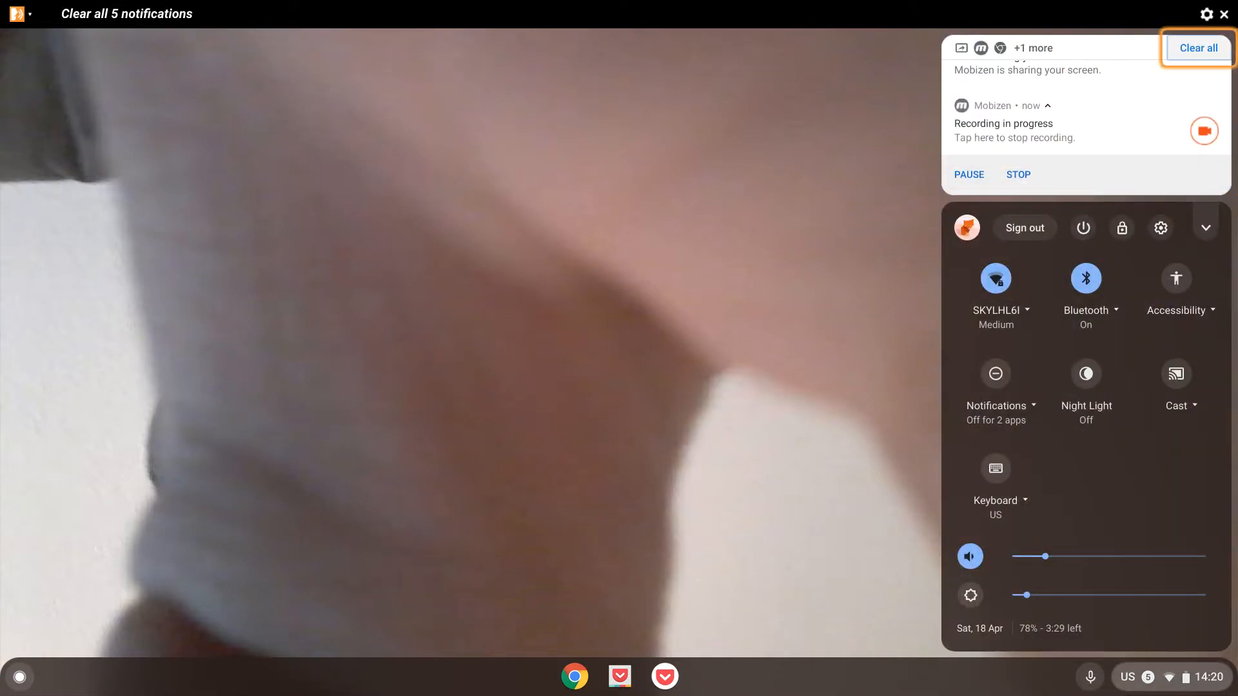
{"action": "left_click", "coordinate": [1198, 48]}
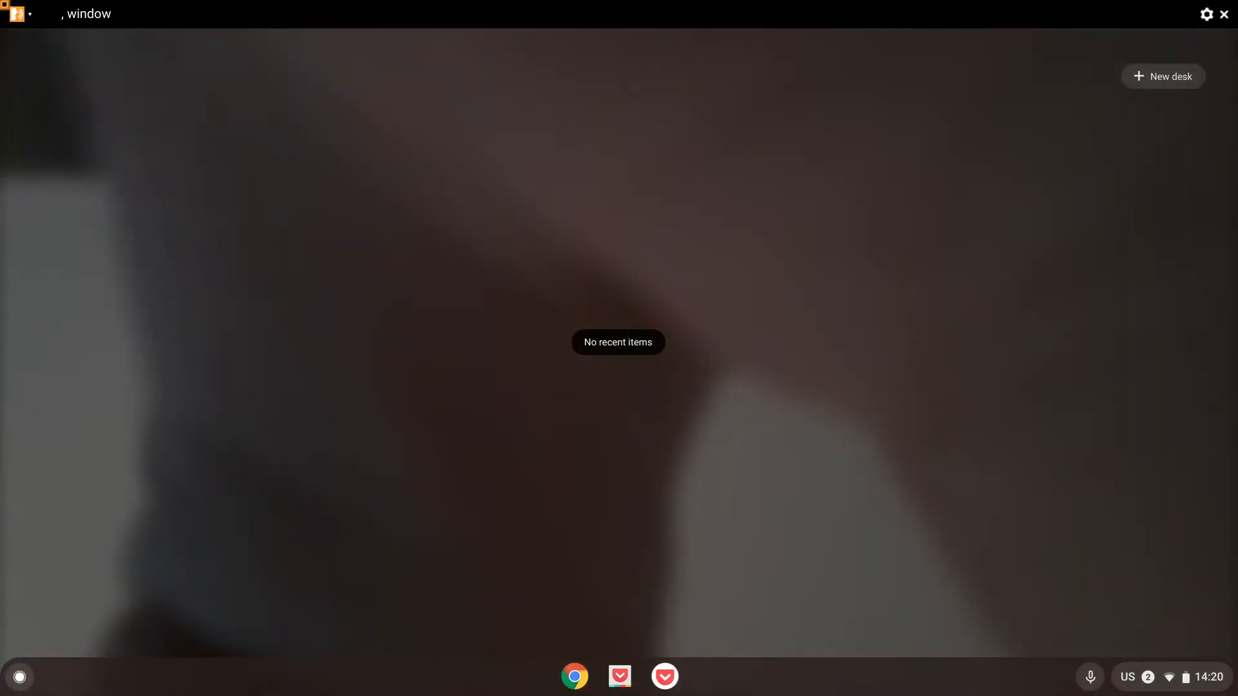
Open the Chrome OS launcher from the shelf to show the installed app grid
{"action": "left_click", "coordinate": [19, 676]}
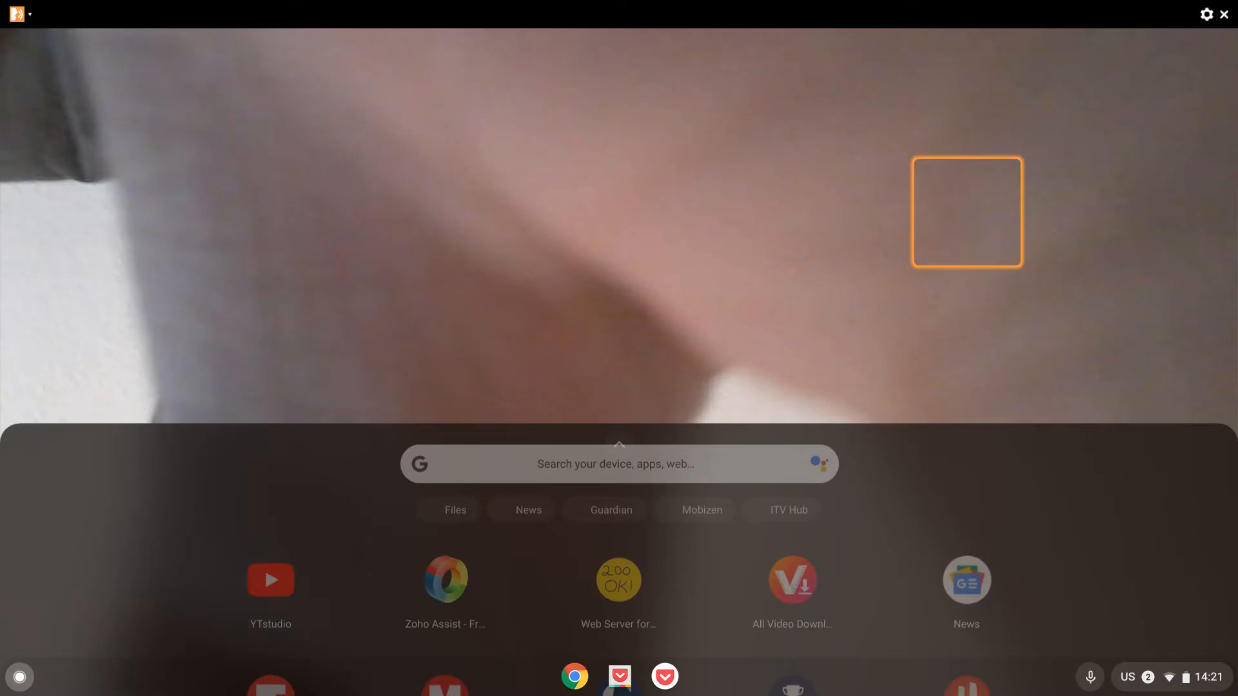
Launch Google News from the launcher to show Nathan's top-five briefing
{"action": "left_click", "coordinate": [966, 580]}
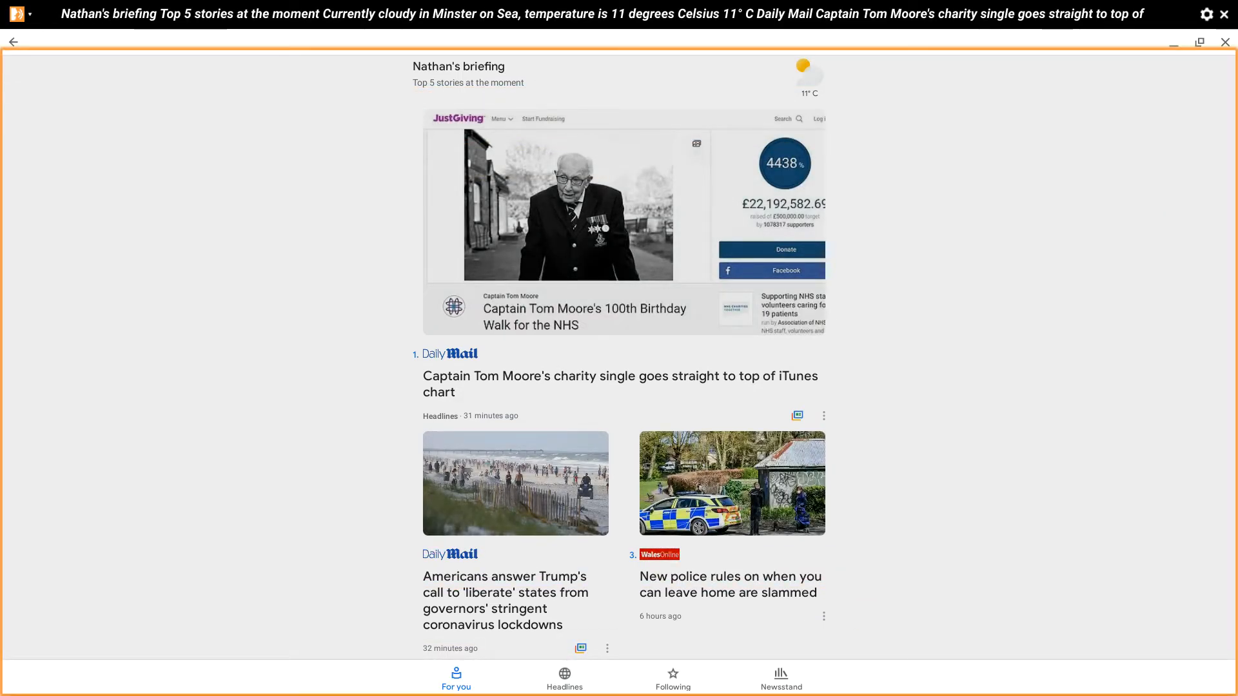
{"action": "left_click", "coordinate": [563, 678]}
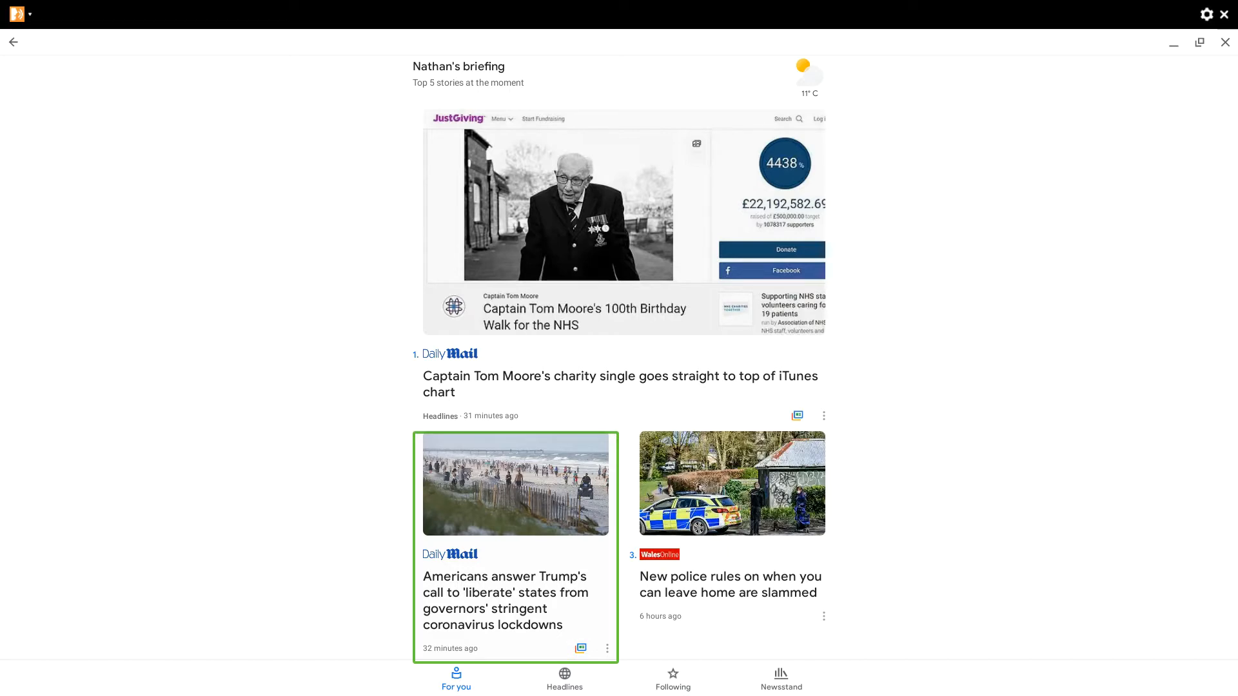
{"action": "left_click", "coordinate": [564, 679]}
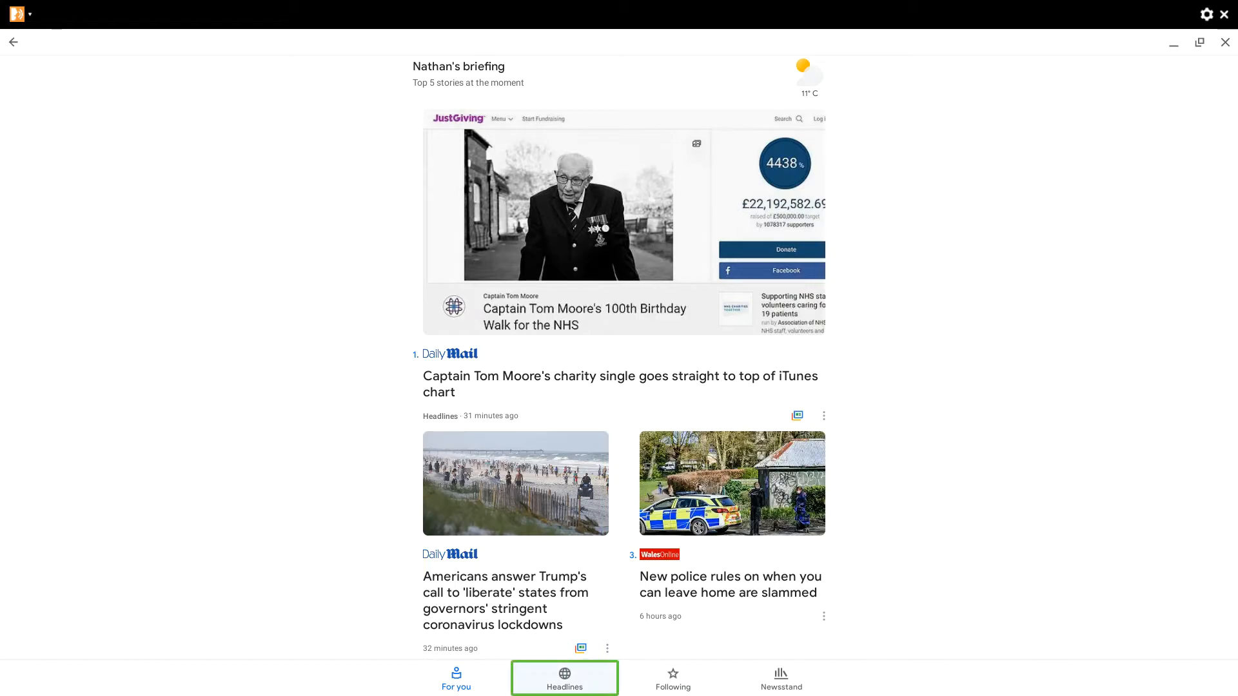
{"action": "left_click", "coordinate": [456, 679]}
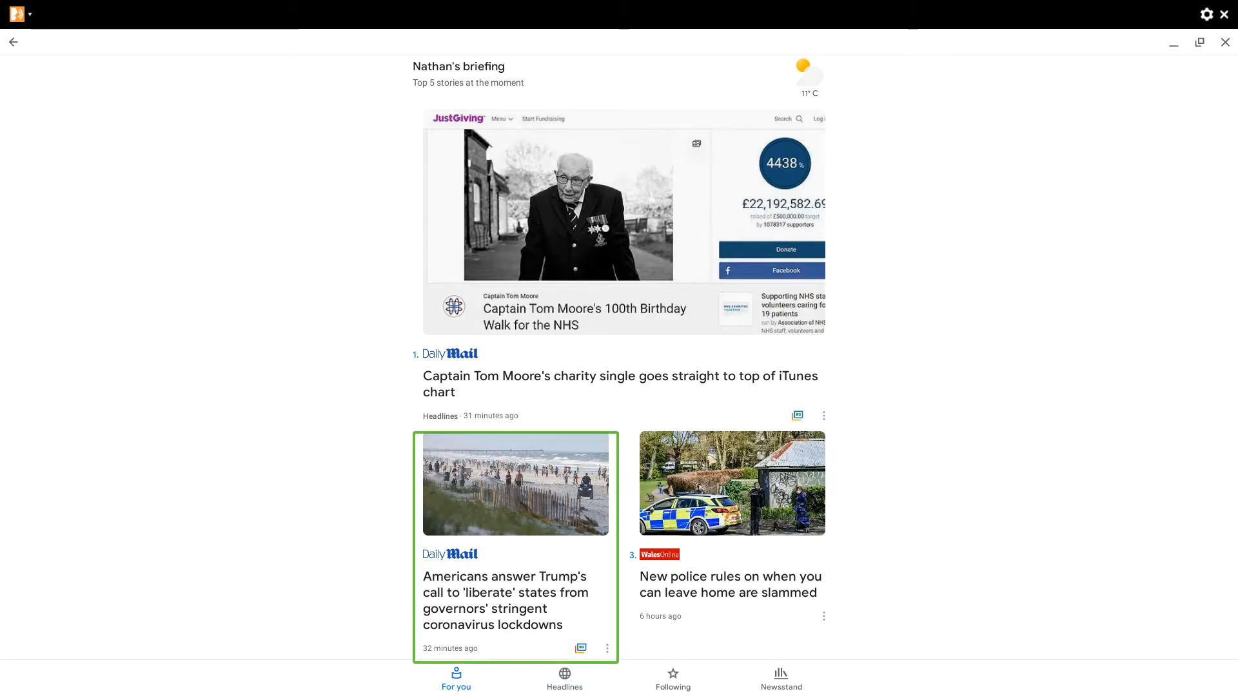
{"action": "scroll", "scroll_direction": "down", "scroll_amount": 3}
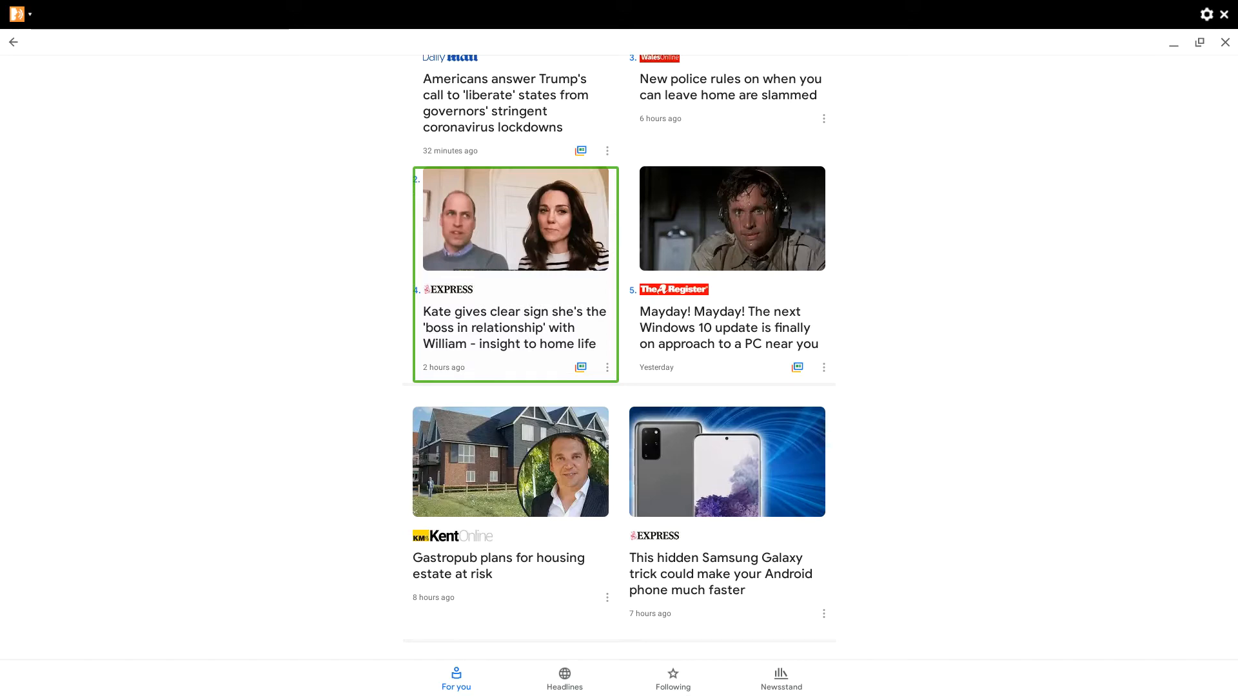
{"action": "mouse_move", "coordinate": [608, 151]}
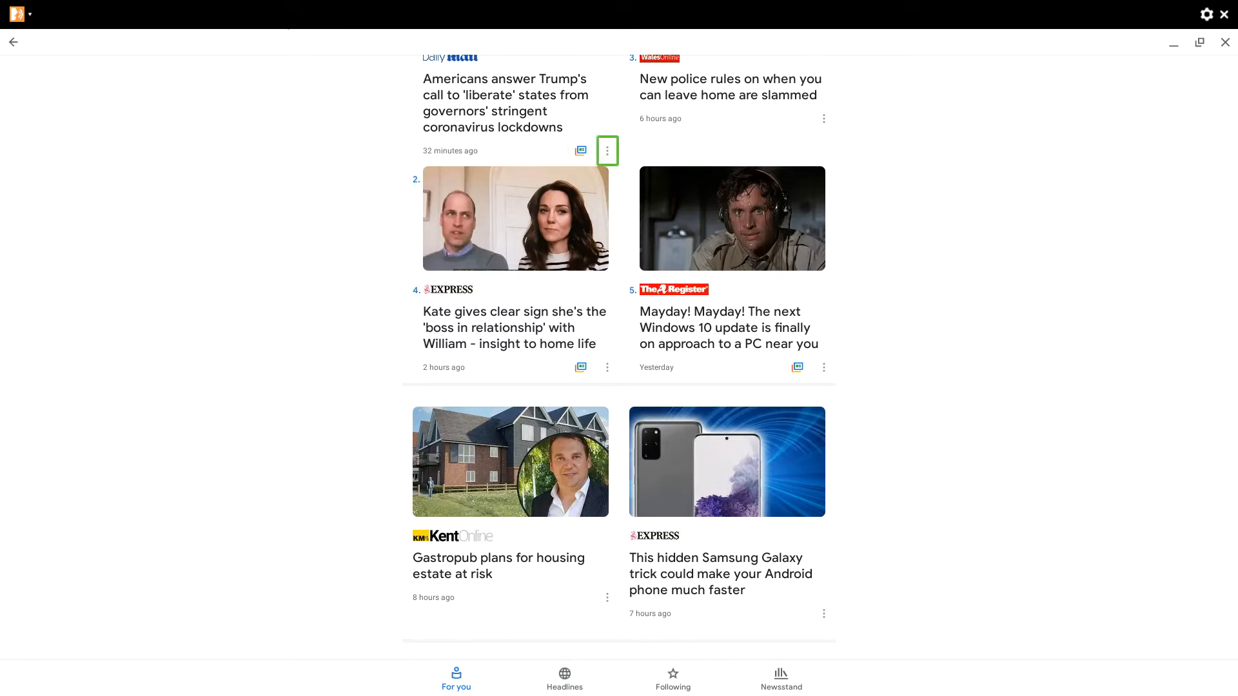
{"action": "mouse_move", "coordinate": [730, 274]}
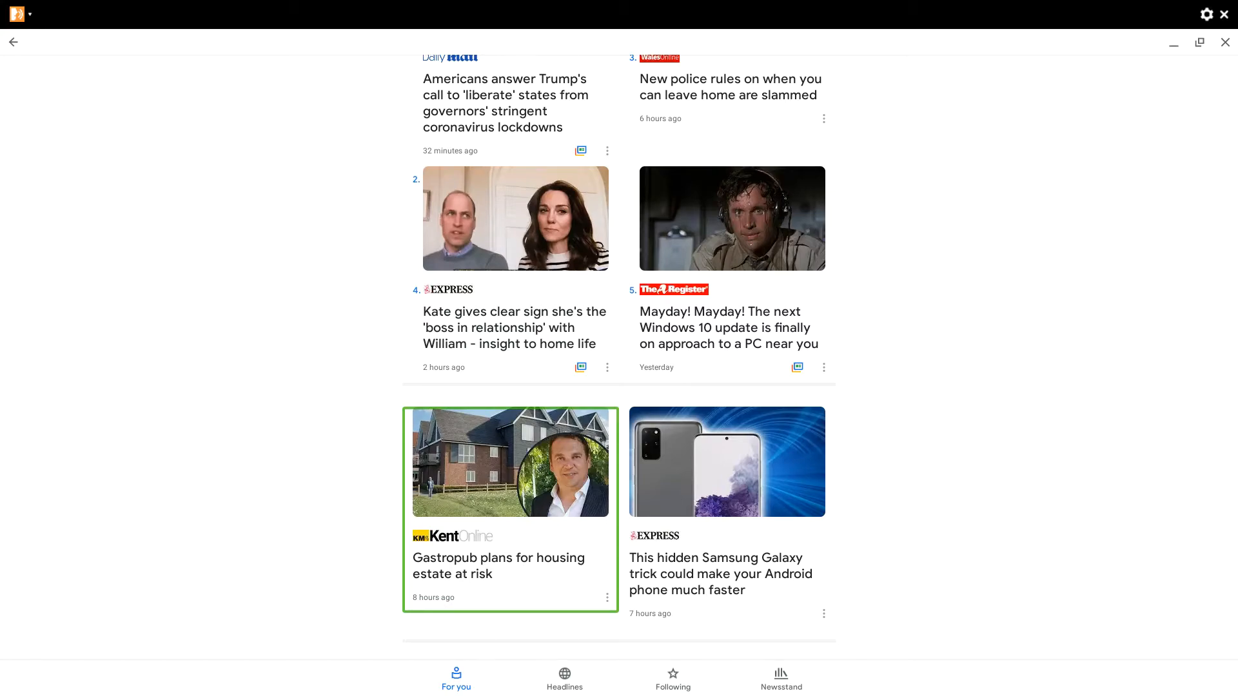
{"action": "scroll", "scroll_direction": "up", "scroll_amount": 3}
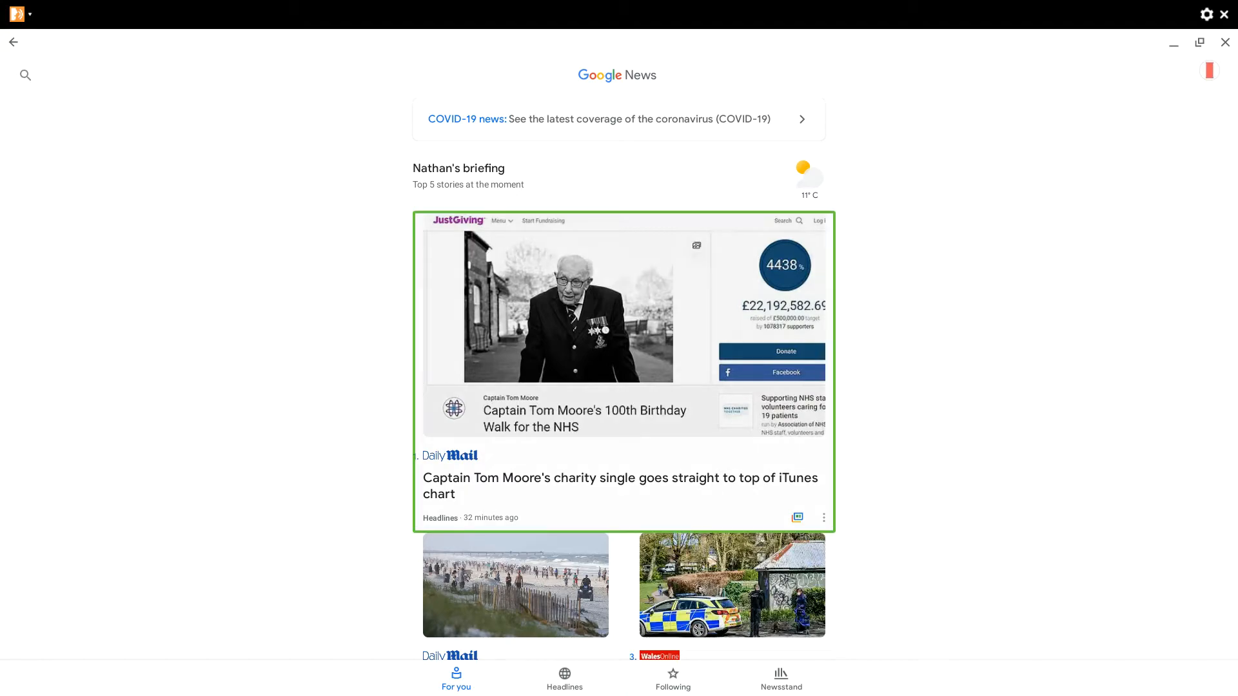
Scroll the For you feed down to the Briefing notifications card
{"action": "scroll", "scroll_direction": "down", "scroll_amount": 3}
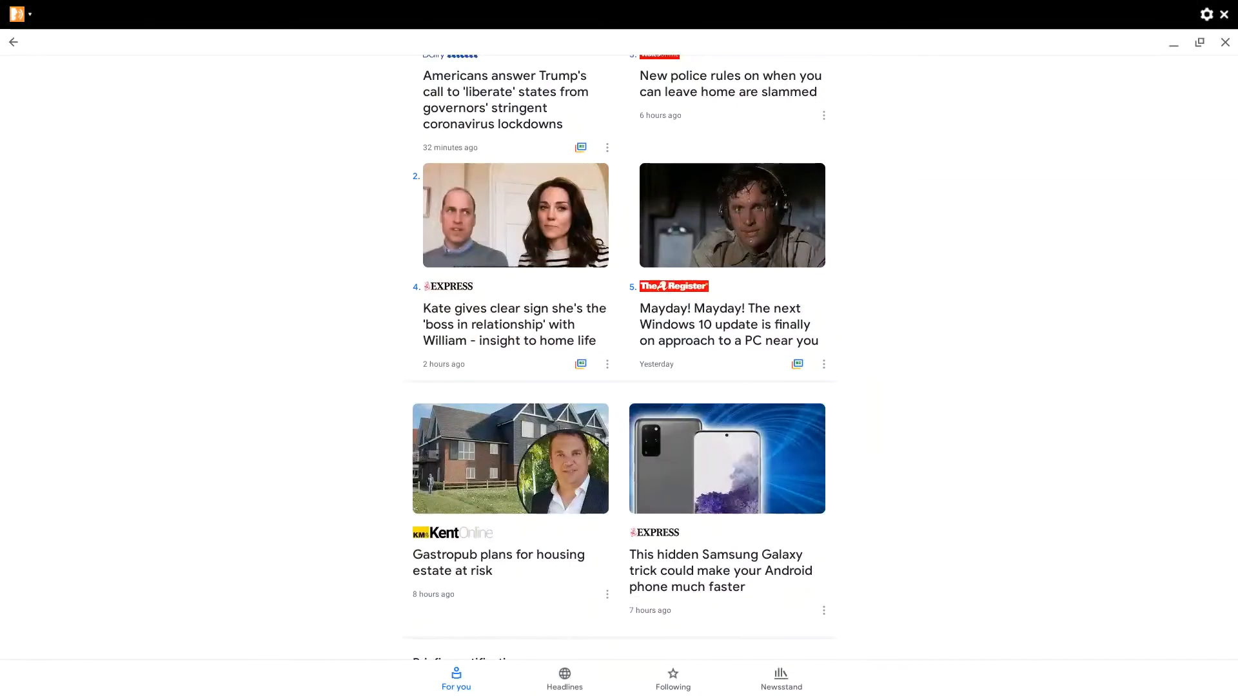
{"action": "scroll", "scroll_direction": "down", "scroll_amount": 3}
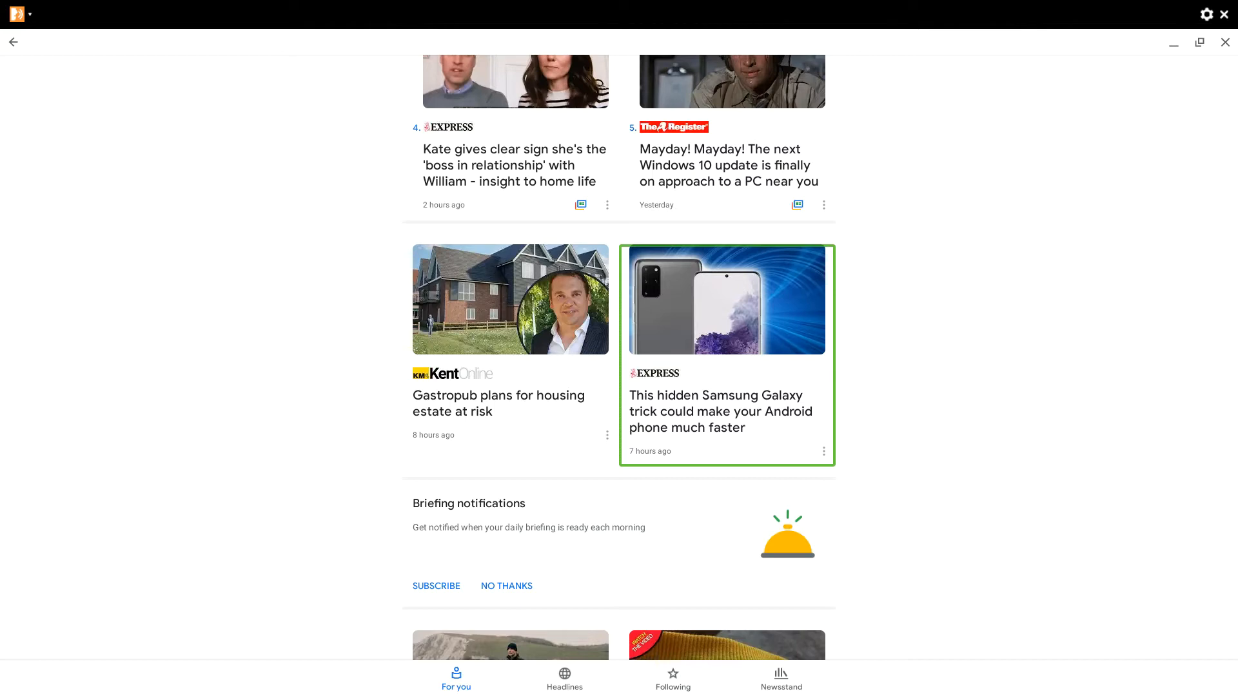
{"action": "left_click", "coordinate": [456, 678]}
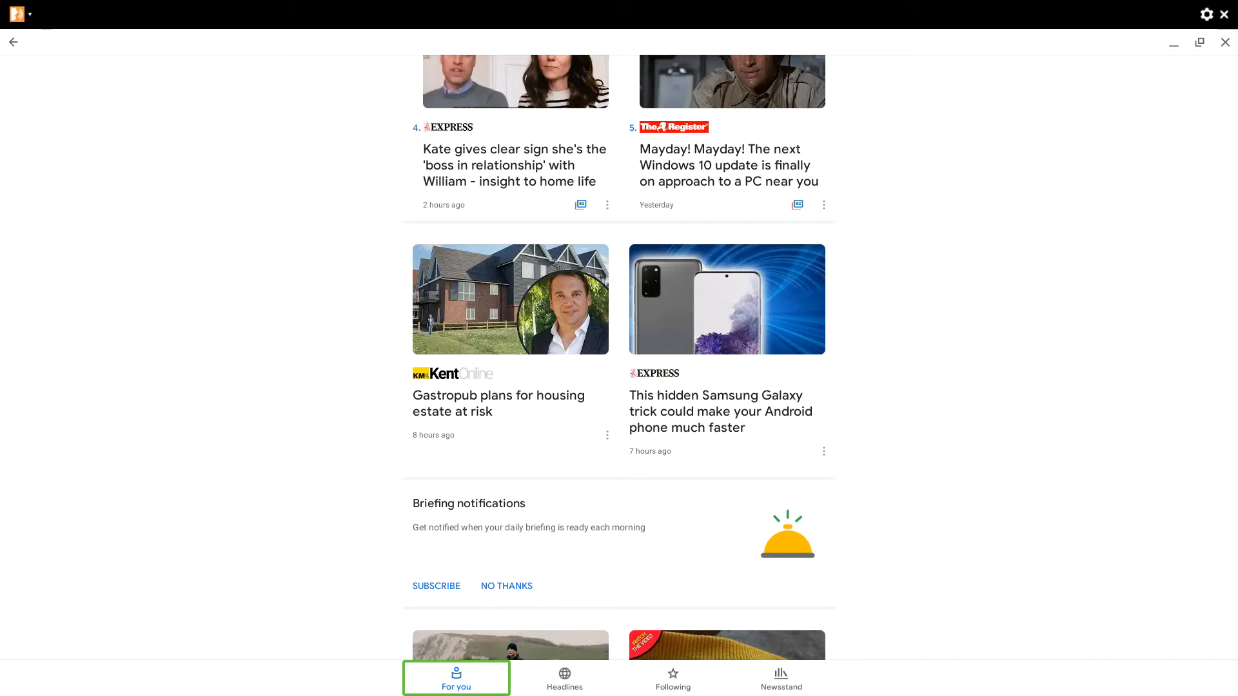
{"action": "left_click", "coordinate": [781, 683]}
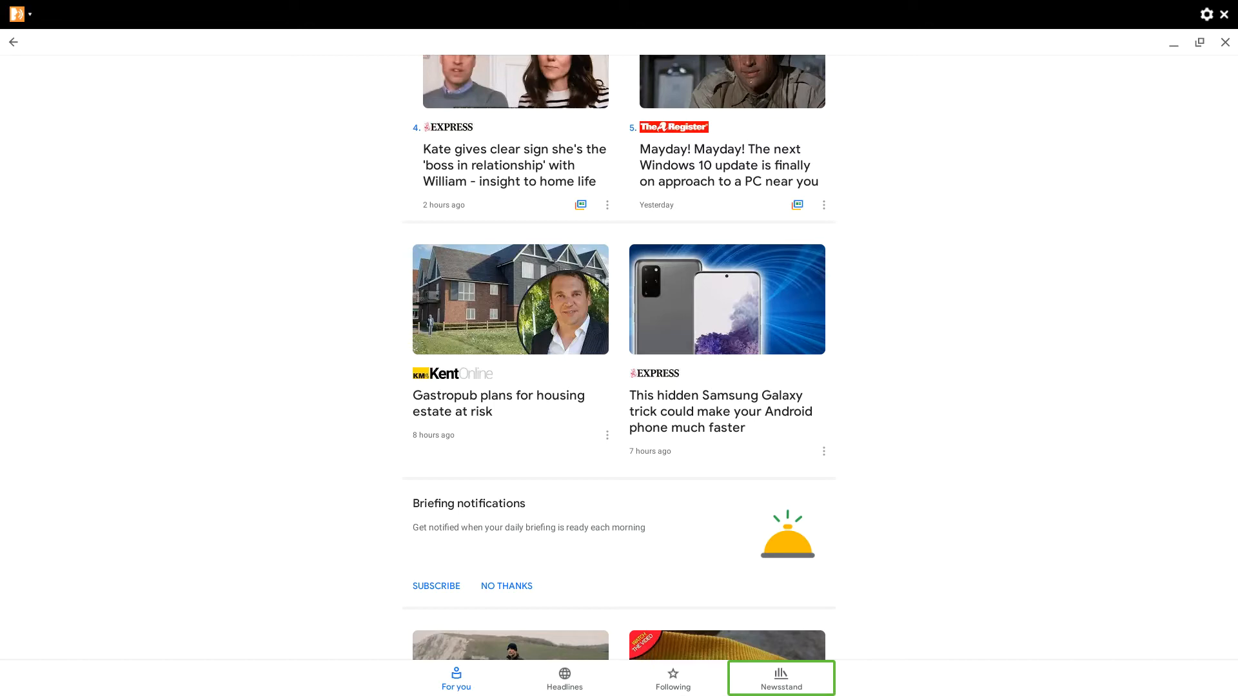
{"action": "left_click", "coordinate": [564, 683]}
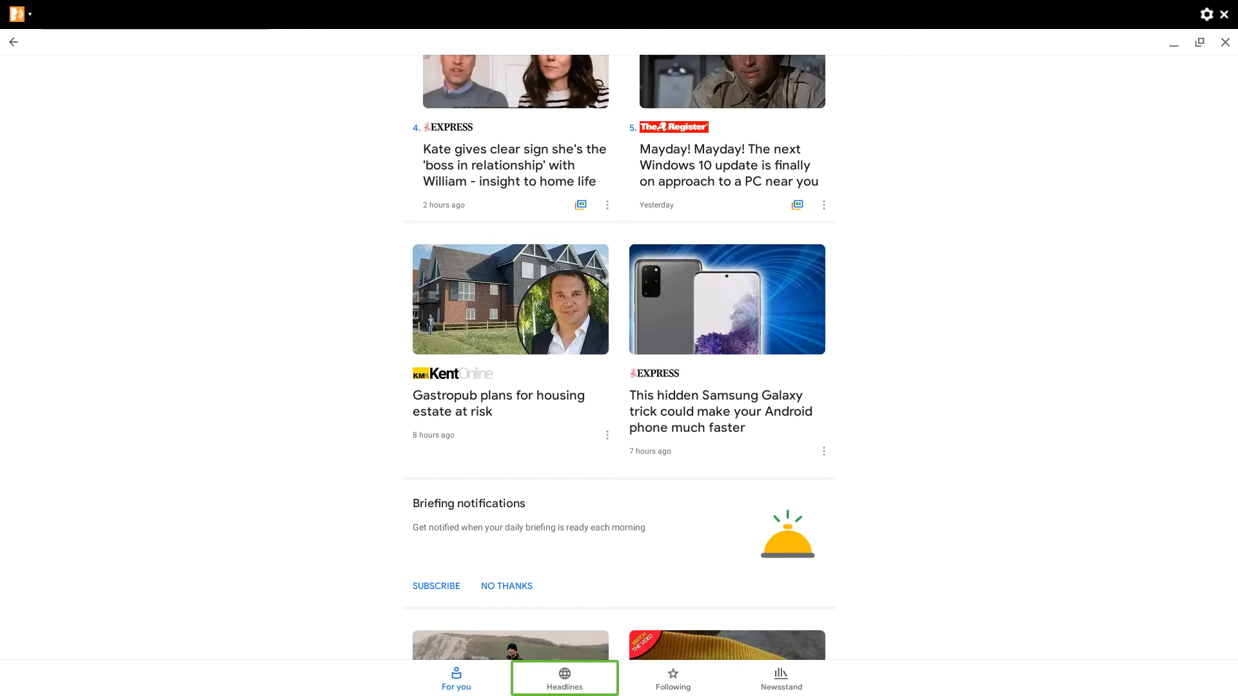
{"action": "left_click", "coordinate": [457, 679]}
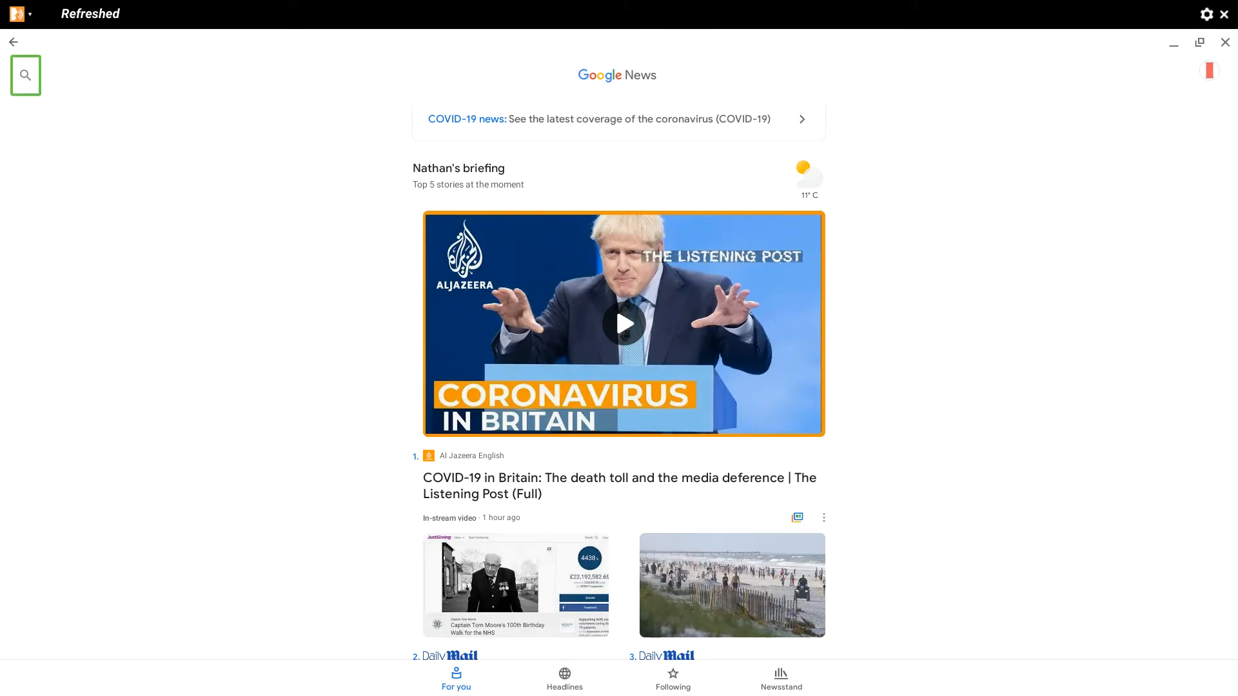
Step screen-reader focus past search to the bottom tabs, including Following and Headlines
{"action": "left_click", "coordinate": [25, 74]}
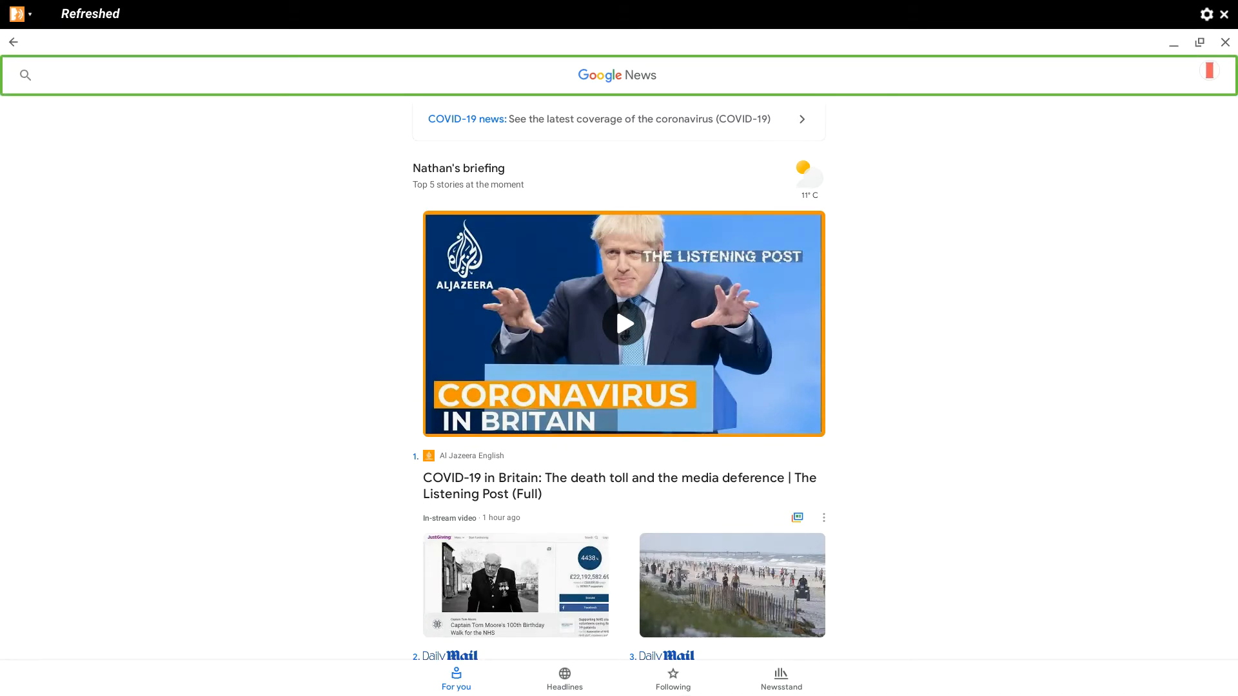
{"action": "left_click", "coordinate": [673, 677]}
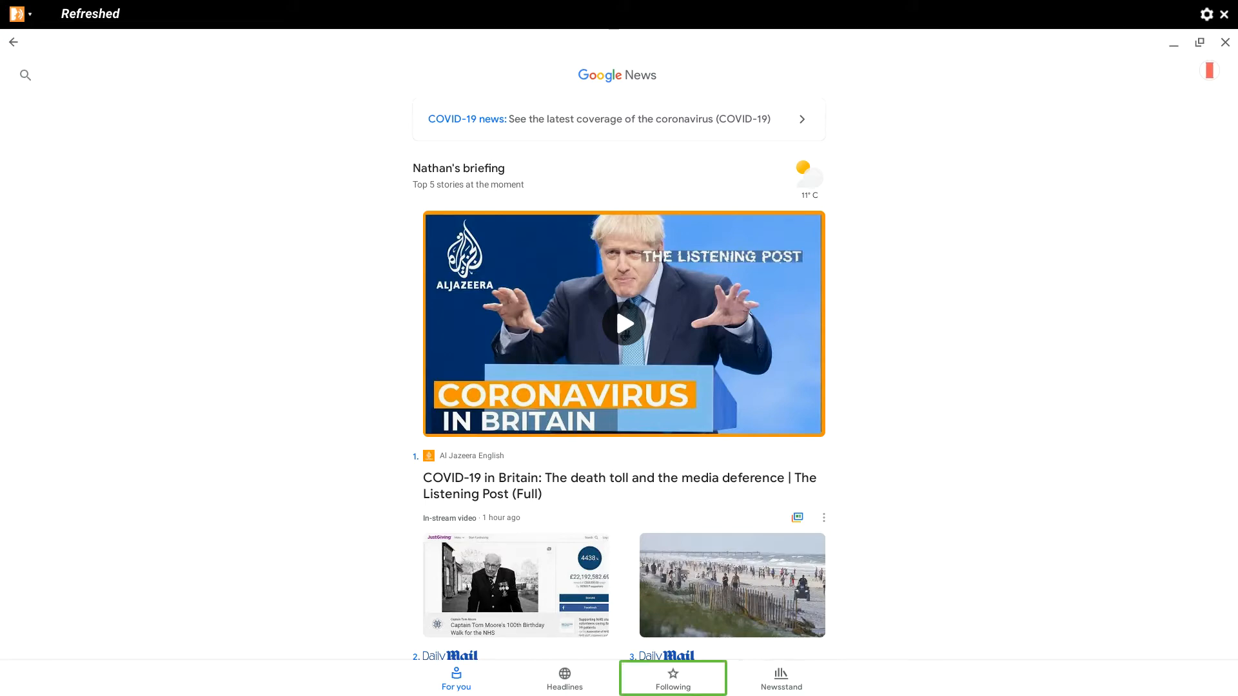
{"action": "left_click", "coordinate": [456, 681]}
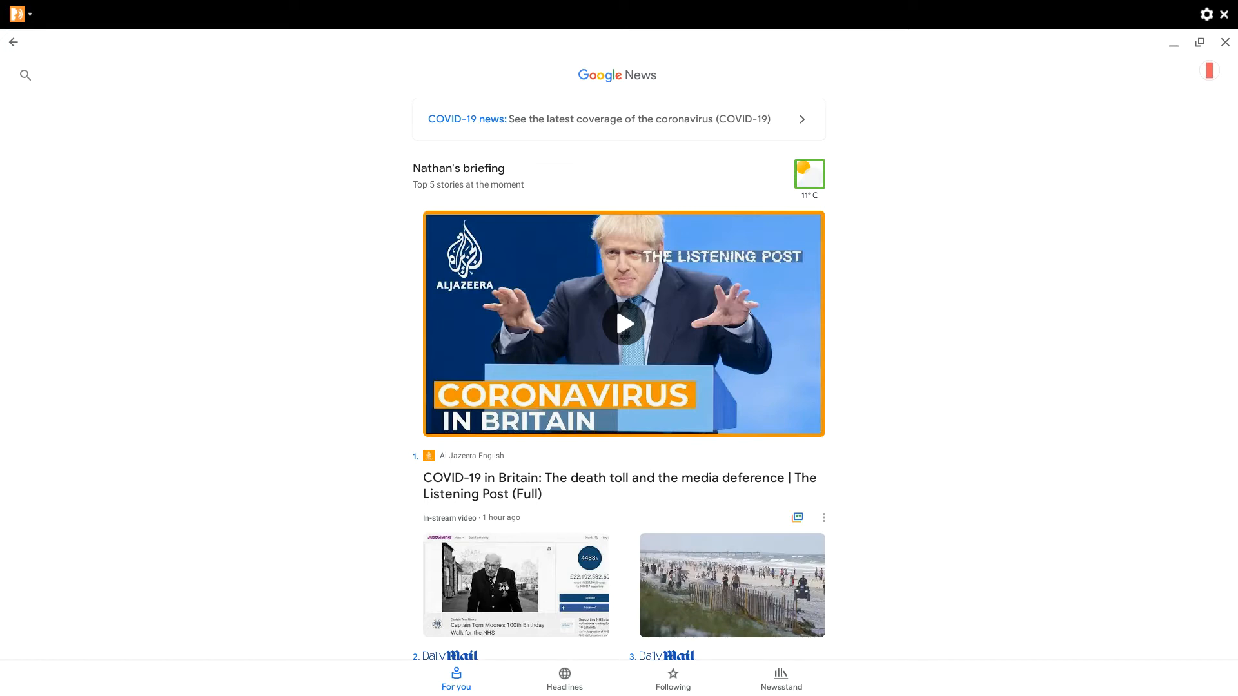
{"action": "mouse_move", "coordinate": [517, 585]}
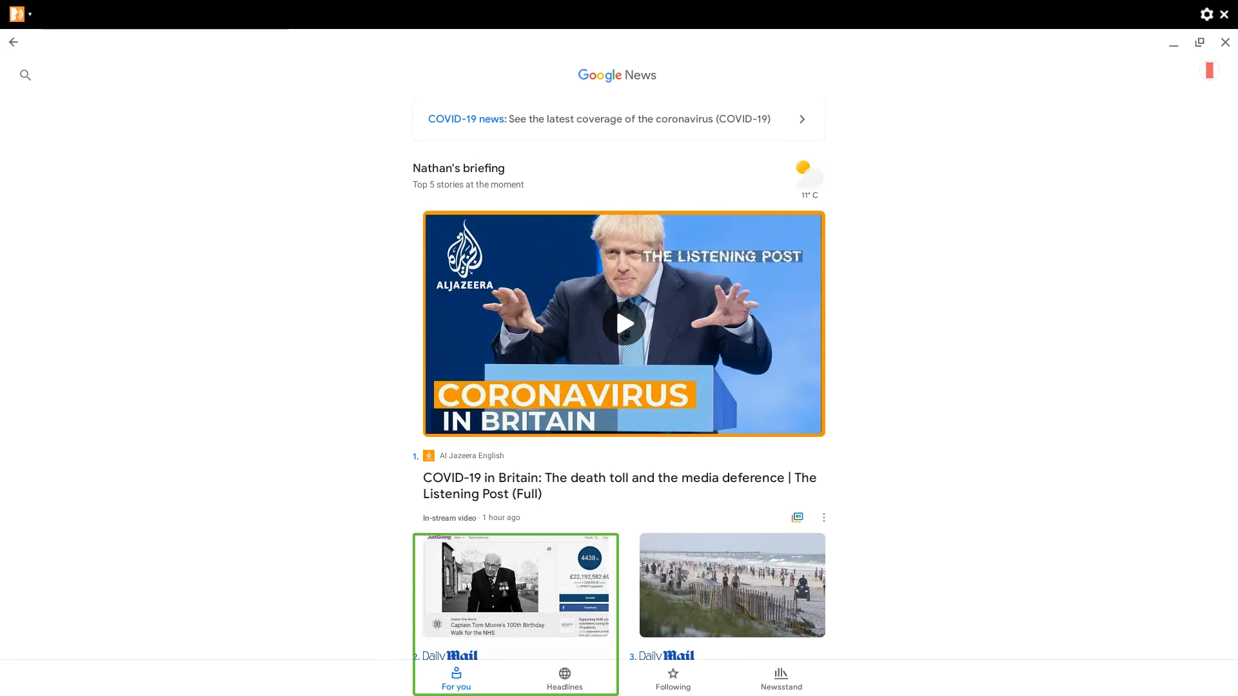
{"action": "left_click", "coordinate": [565, 678]}
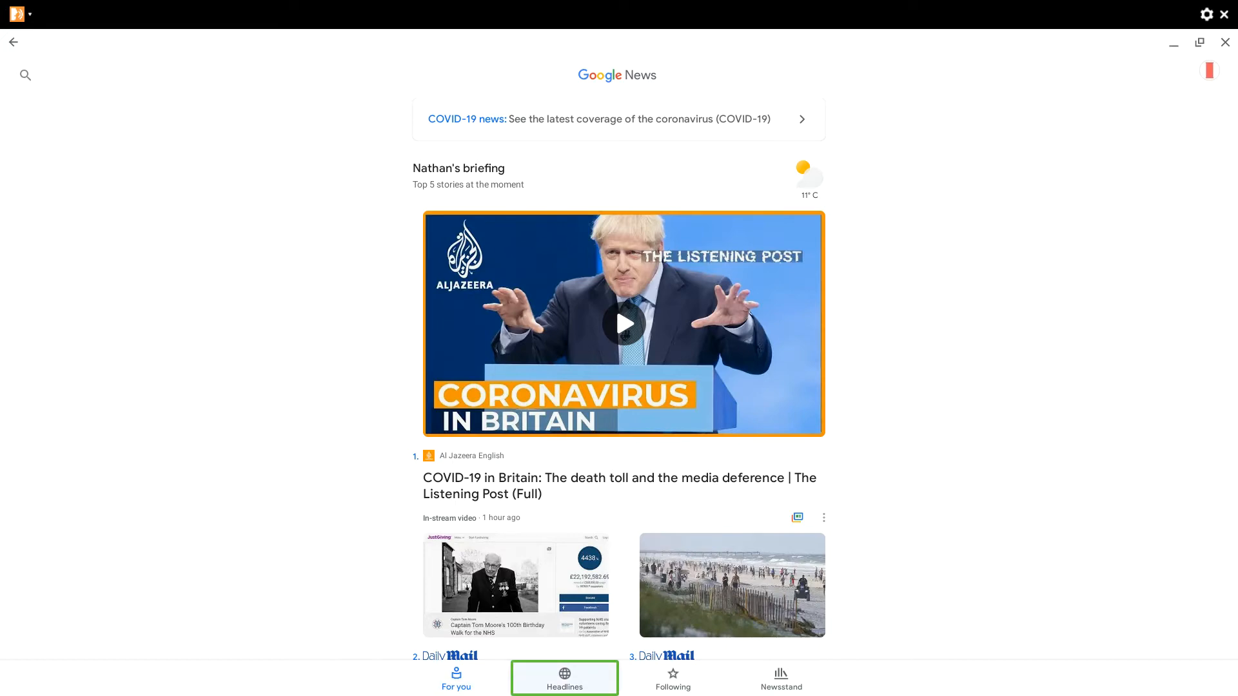
Show followed topics like Love Island UK, sources like The Guardian, and local places
{"action": "left_click", "coordinate": [673, 679]}
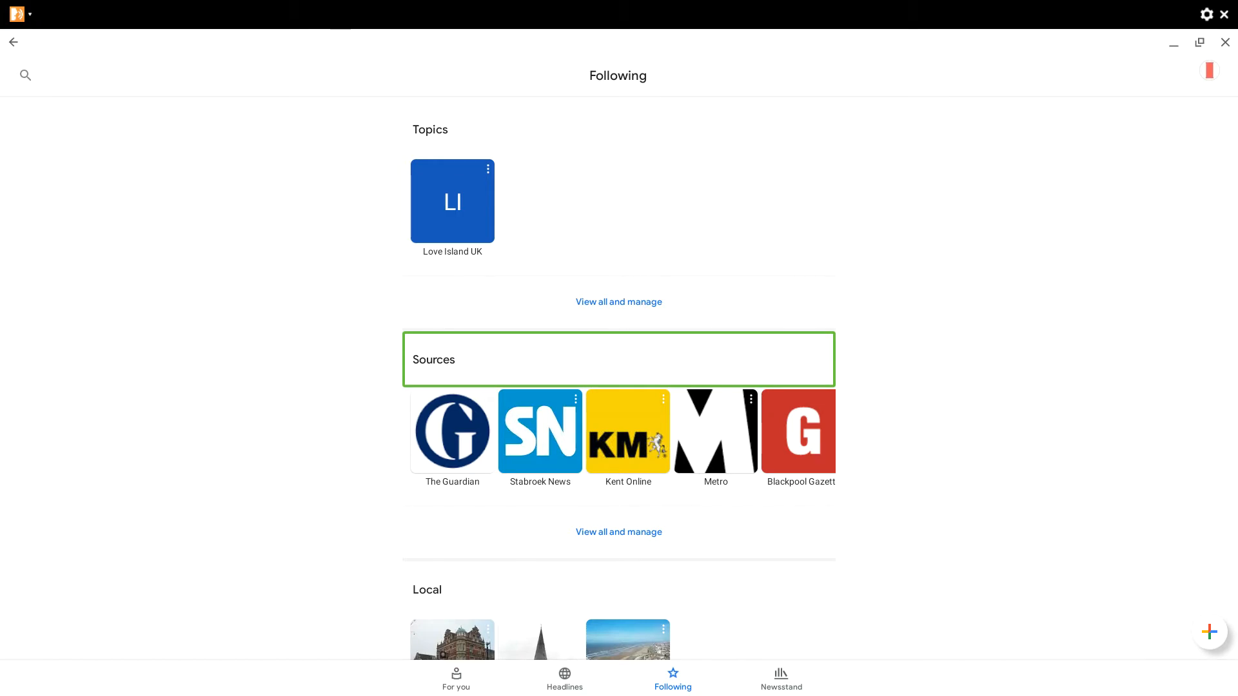
{"action": "left_click", "coordinate": [627, 432]}
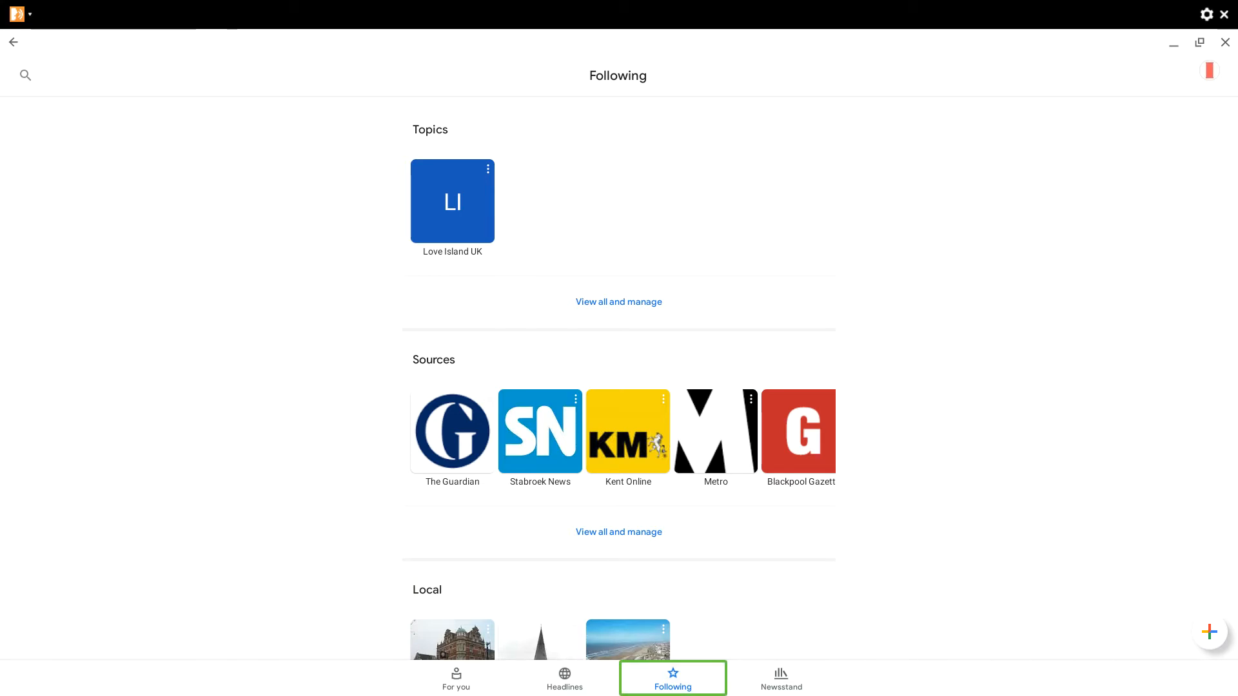
{"action": "mouse_move", "coordinate": [619, 302]}
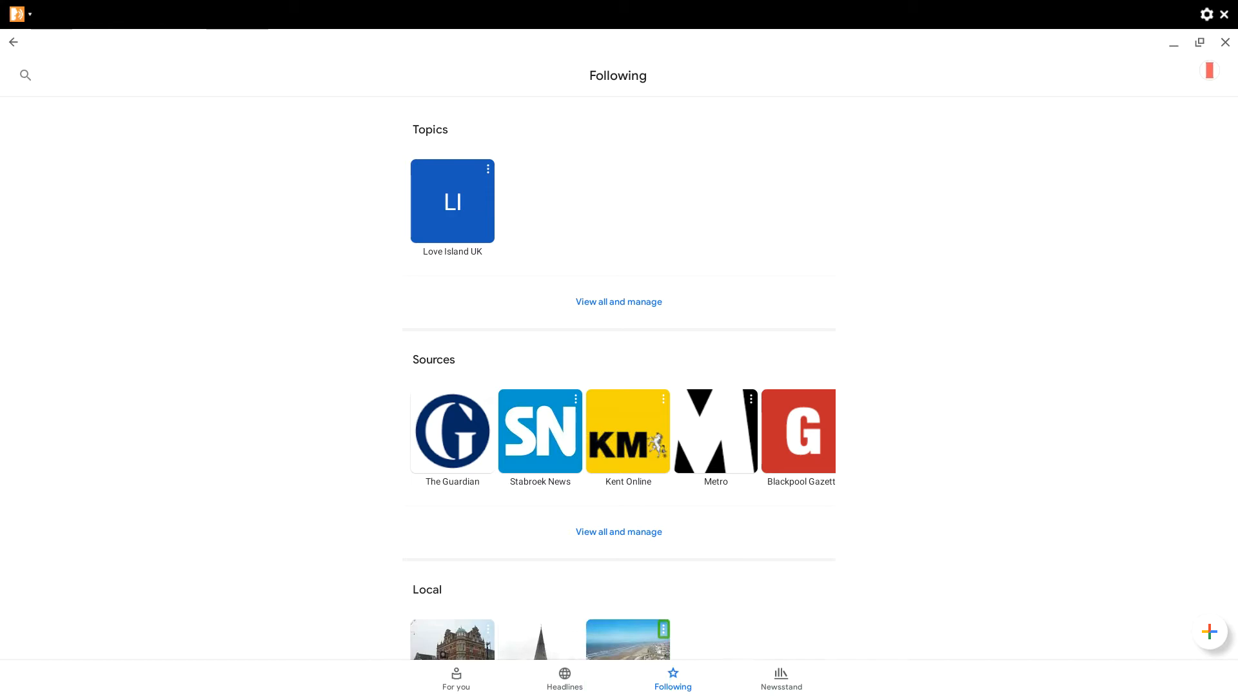
Scroll past Topics, Sources and Local to the Saved stories from Mirror, Kent Online and Guardian
{"action": "scroll", "scroll_direction": "down", "scroll_amount": 3}
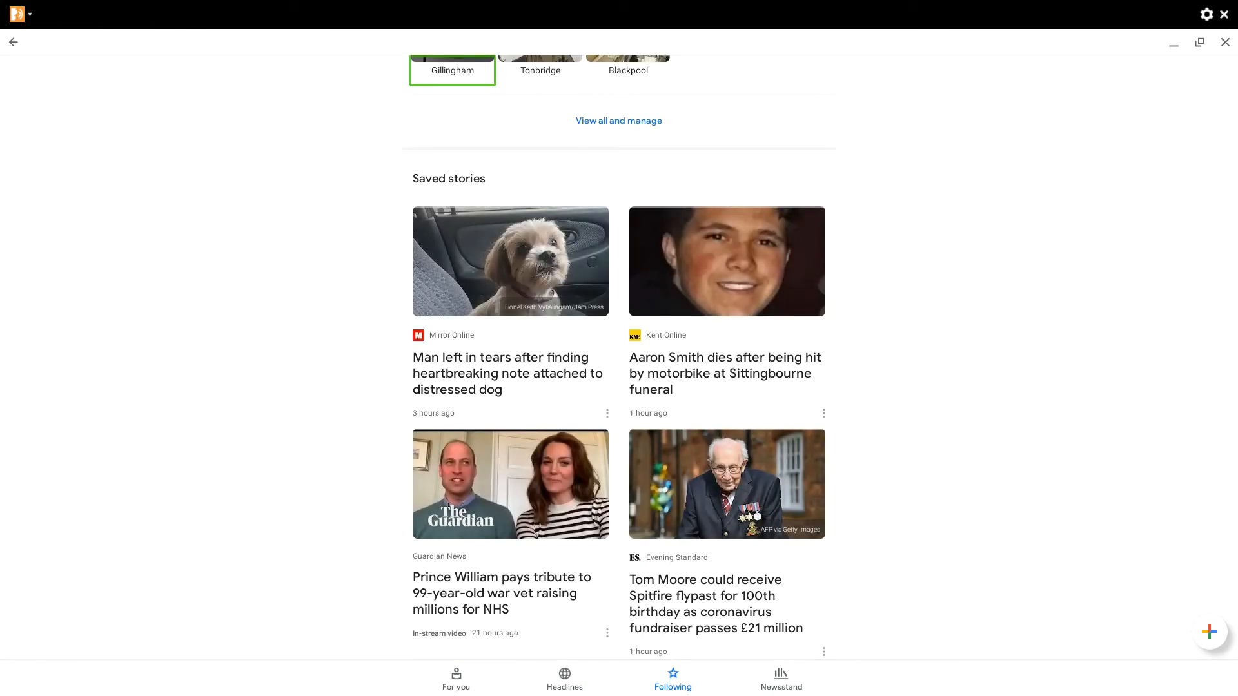
{"action": "mouse_move", "coordinate": [727, 545]}
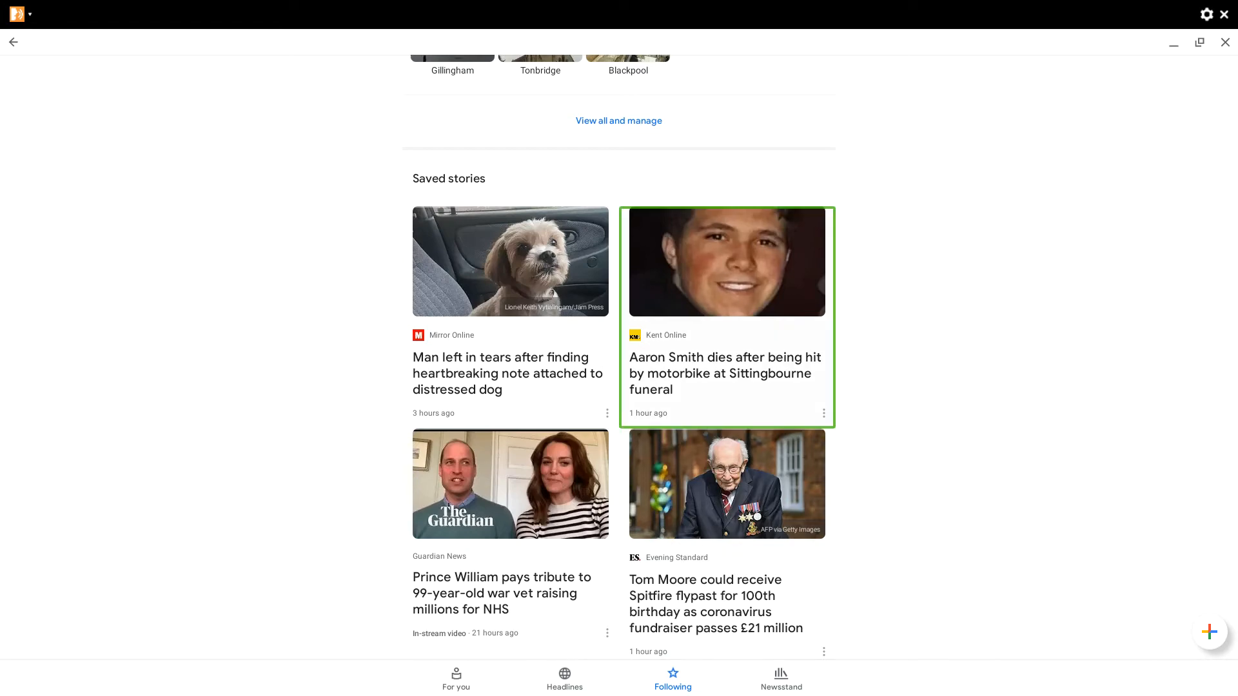
{"action": "mouse_move", "coordinate": [726, 484]}
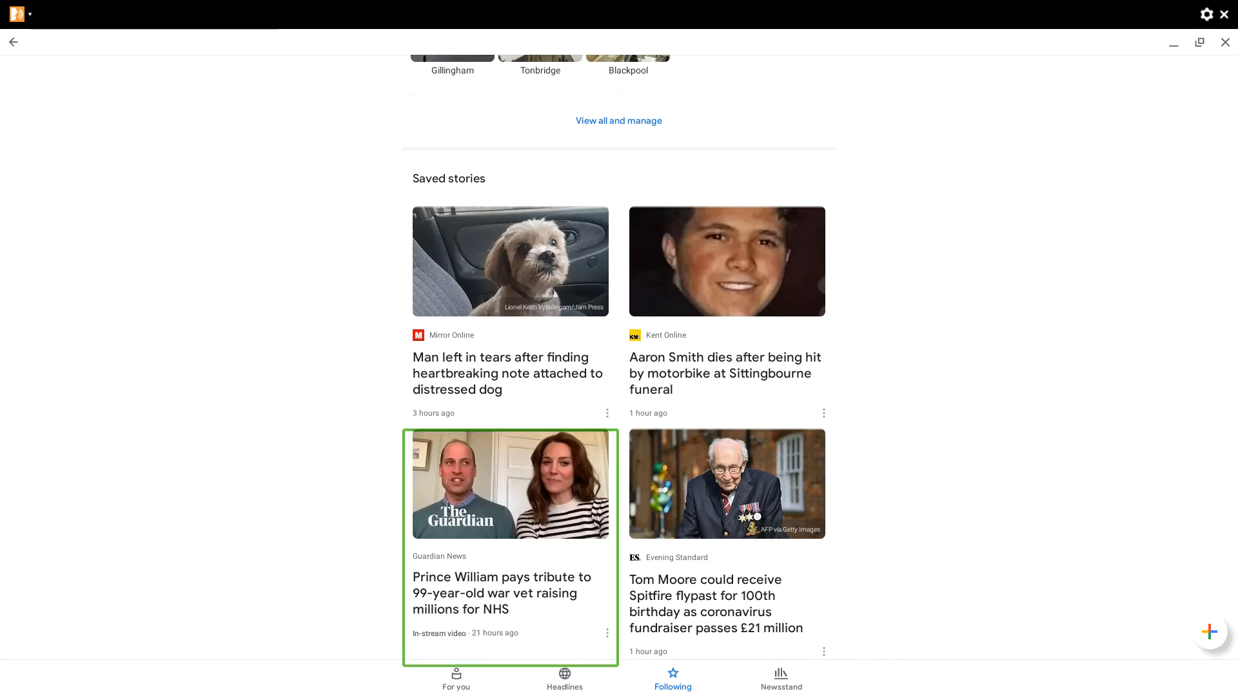
{"action": "scroll", "scroll_direction": "down", "scroll_amount": 3}
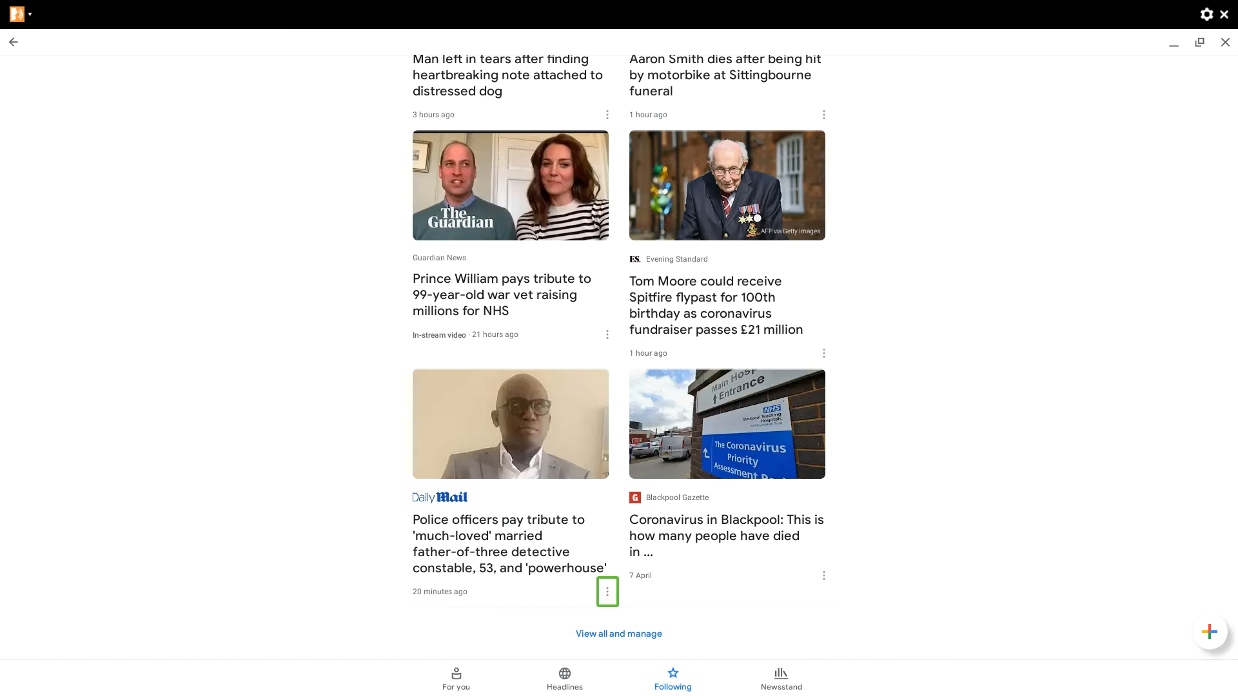
{"action": "mouse_move", "coordinate": [510, 474]}
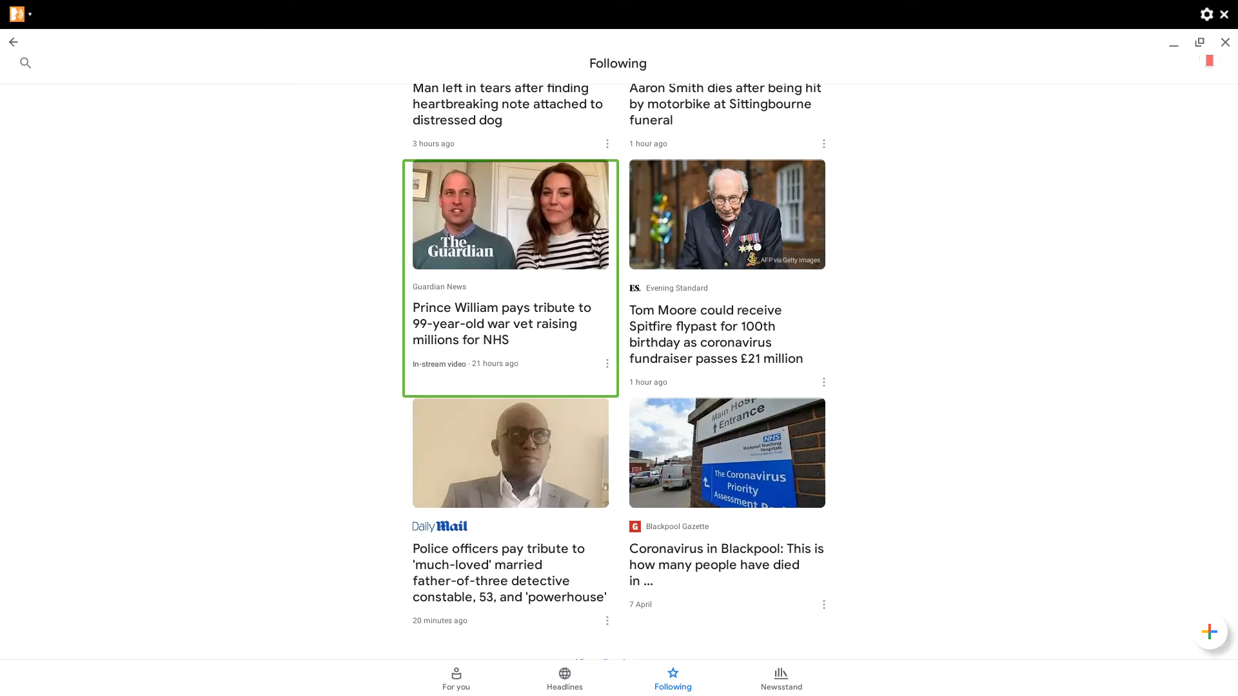
{"action": "scroll", "scroll_direction": "up", "scroll_amount": 3}
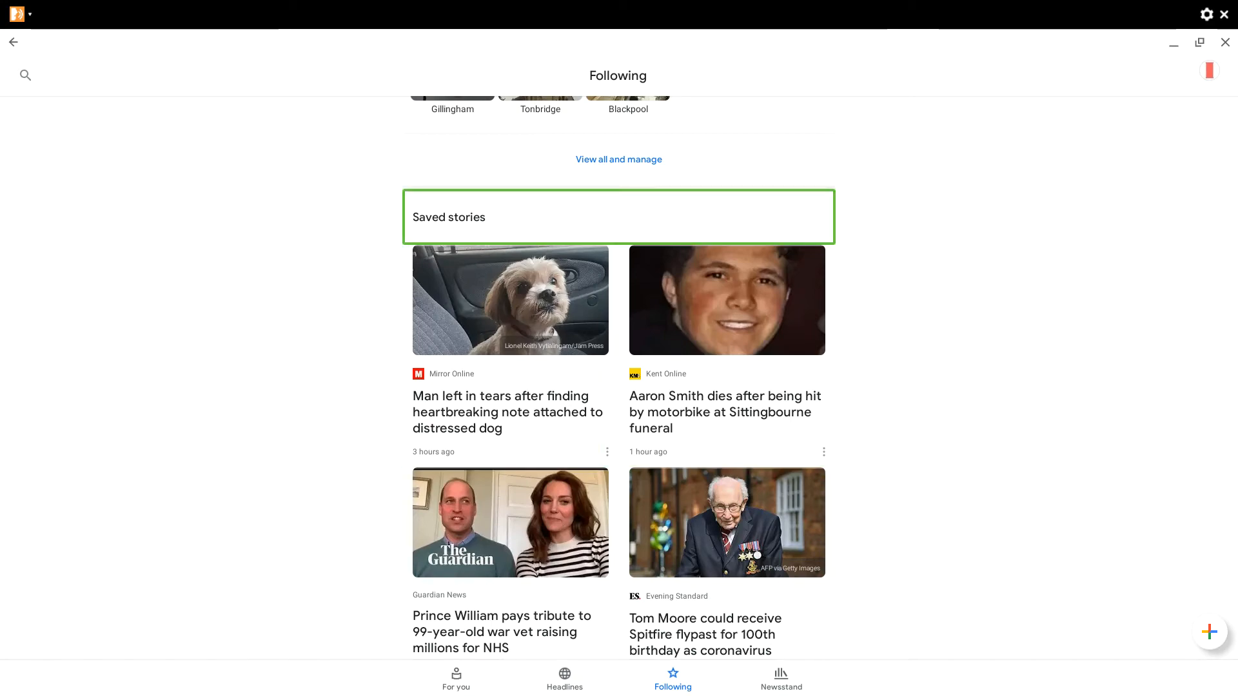
{"action": "mouse_move", "coordinate": [510, 355]}
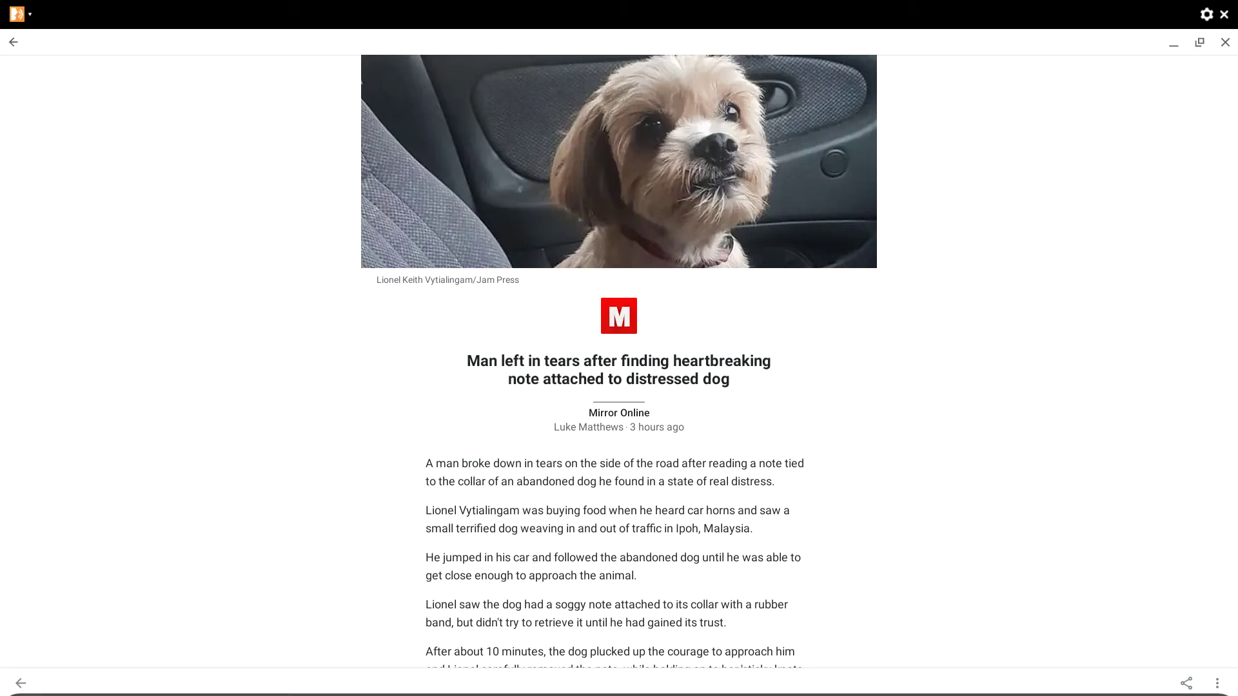
{"action": "mouse_move", "coordinate": [619, 677]}
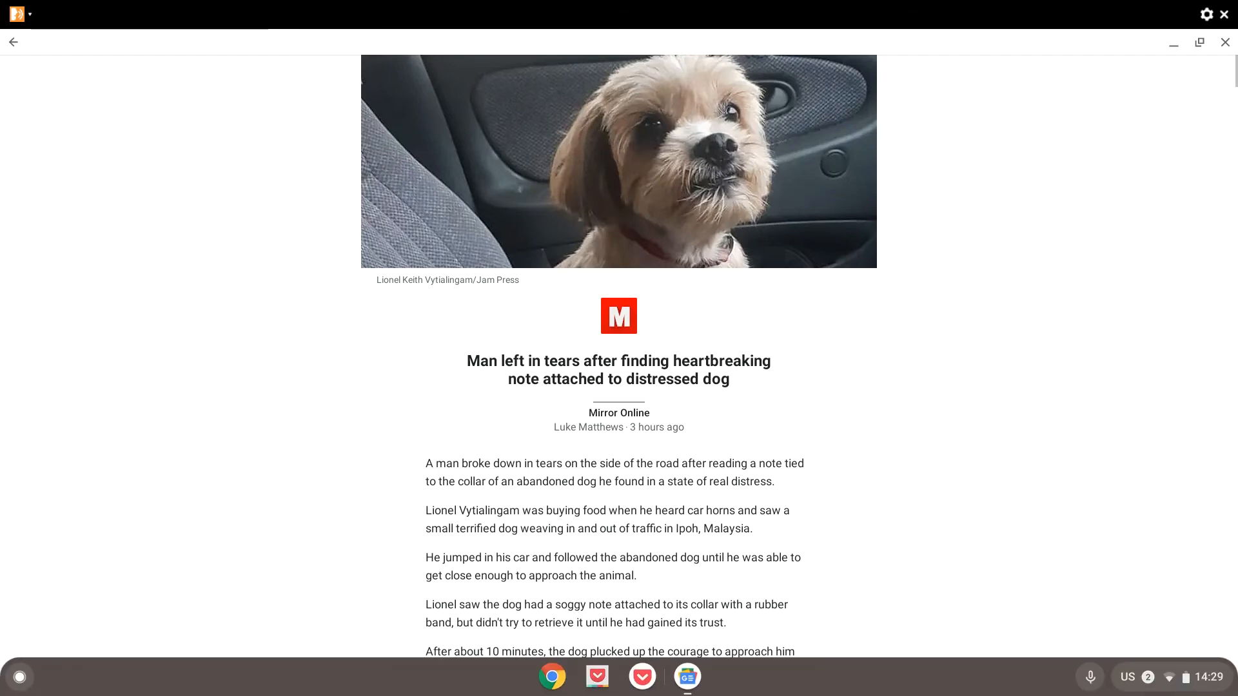
{"action": "left_click", "coordinate": [14, 42]}
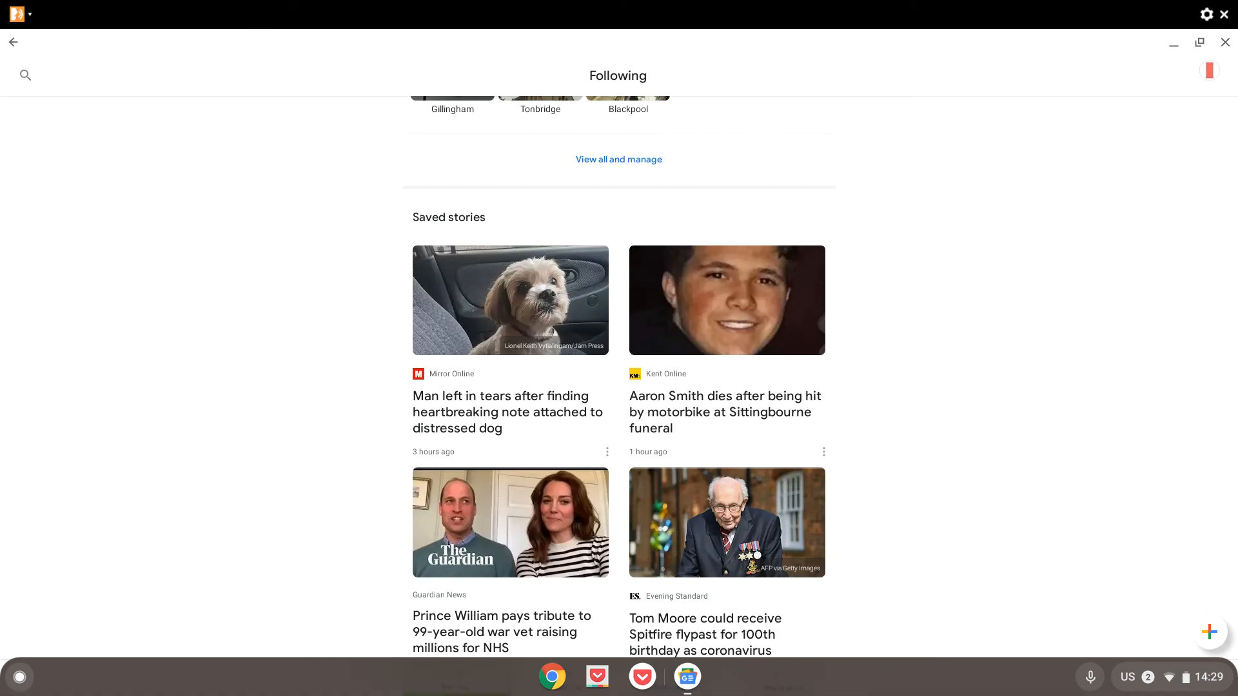
Open the top Guardian story on UK hospital deaths from the Headlines tab
{"action": "left_click", "coordinate": [563, 679]}
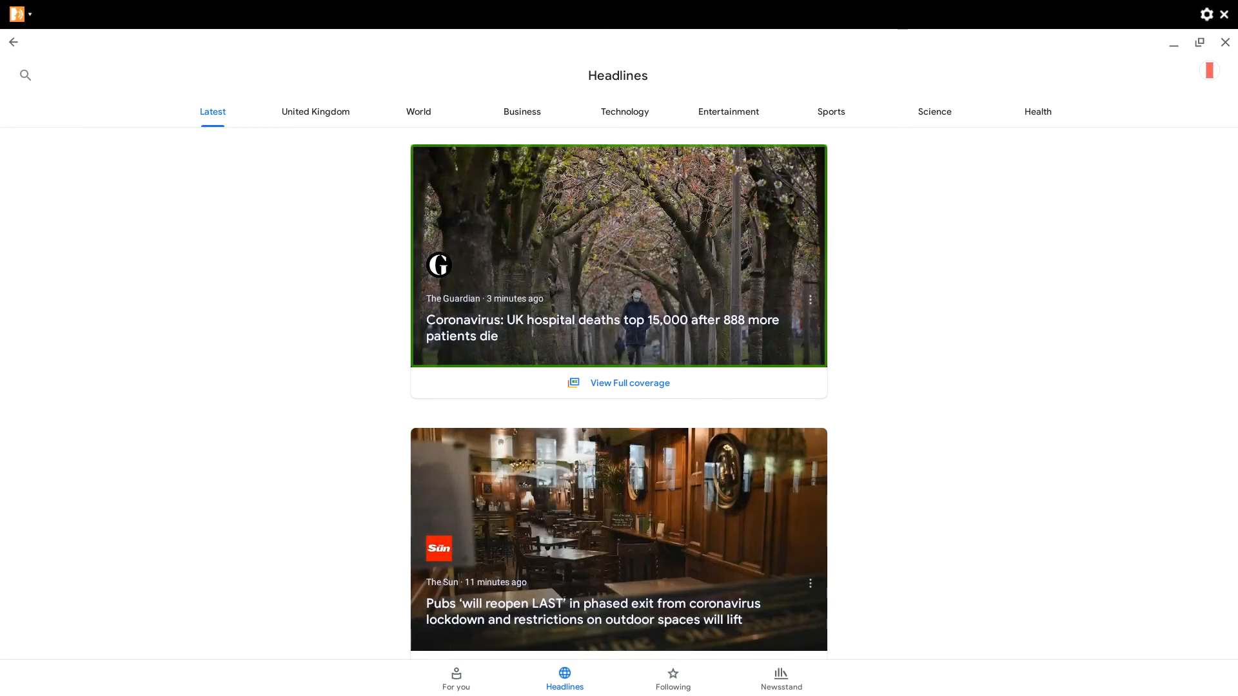
{"action": "left_click", "coordinate": [618, 256]}
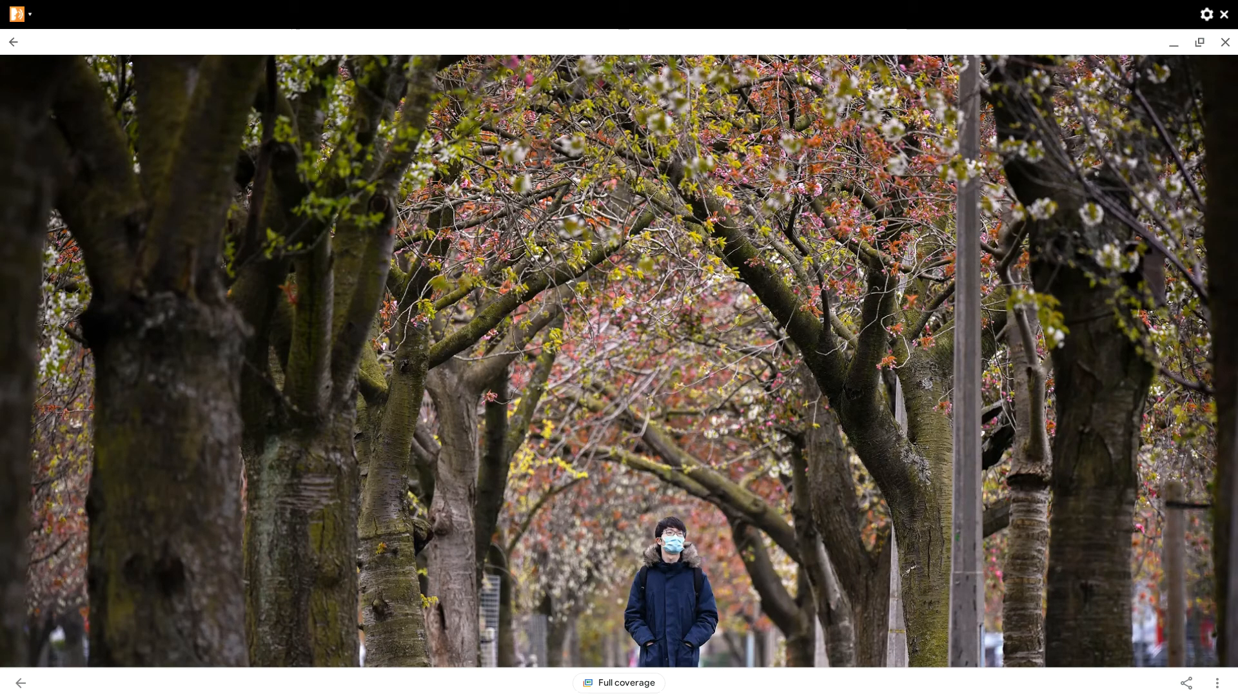
Go back from the hospital deaths article and close the Google News window
{"action": "left_click", "coordinate": [618, 683]}
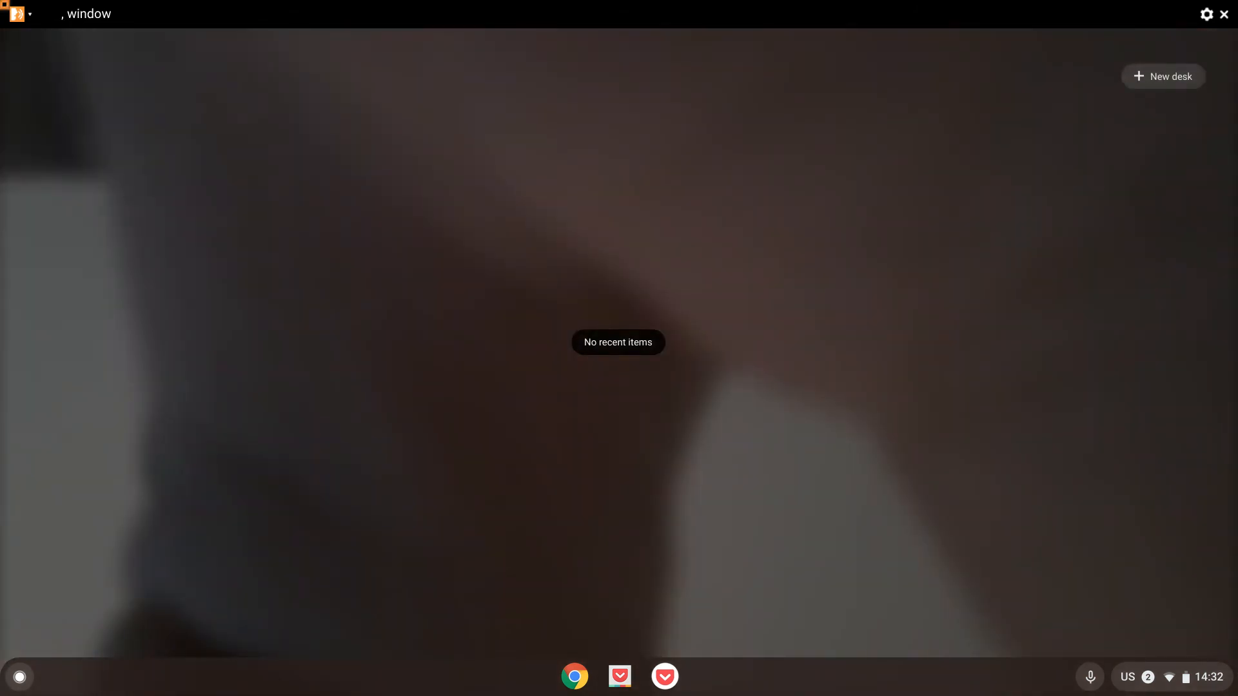
Open Quick Settings from the shelf clock, showing the active screen-recording notification
{"action": "left_click", "coordinate": [1153, 676]}
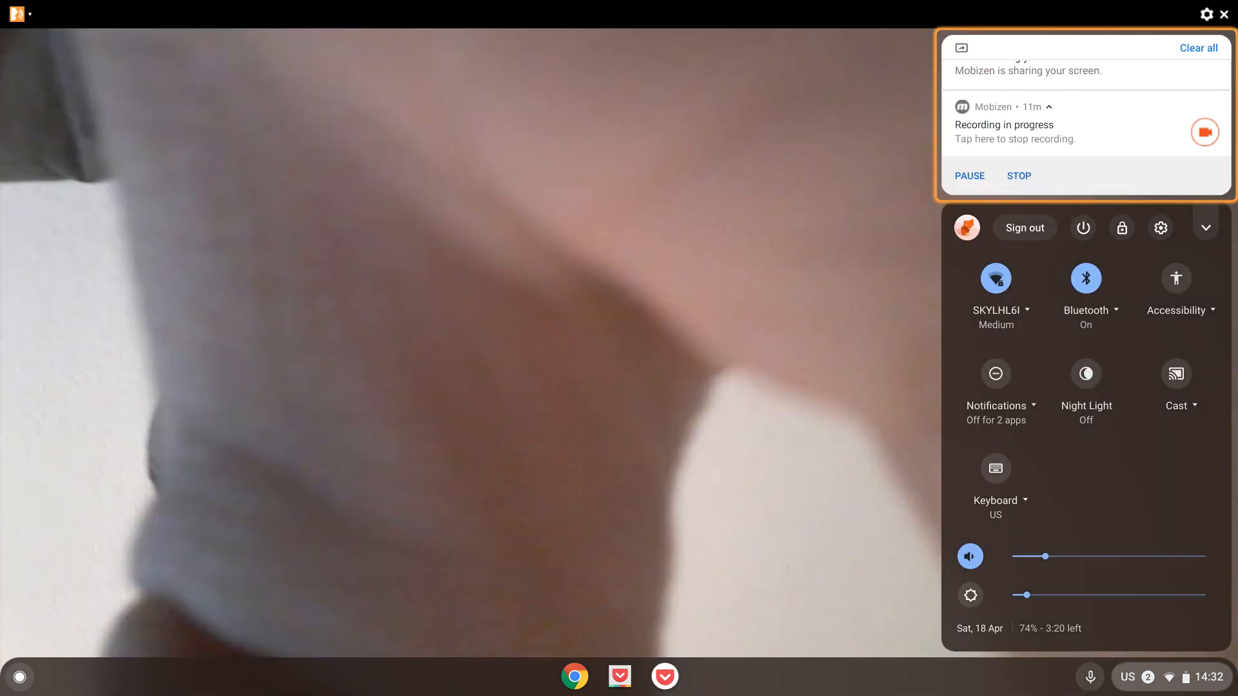